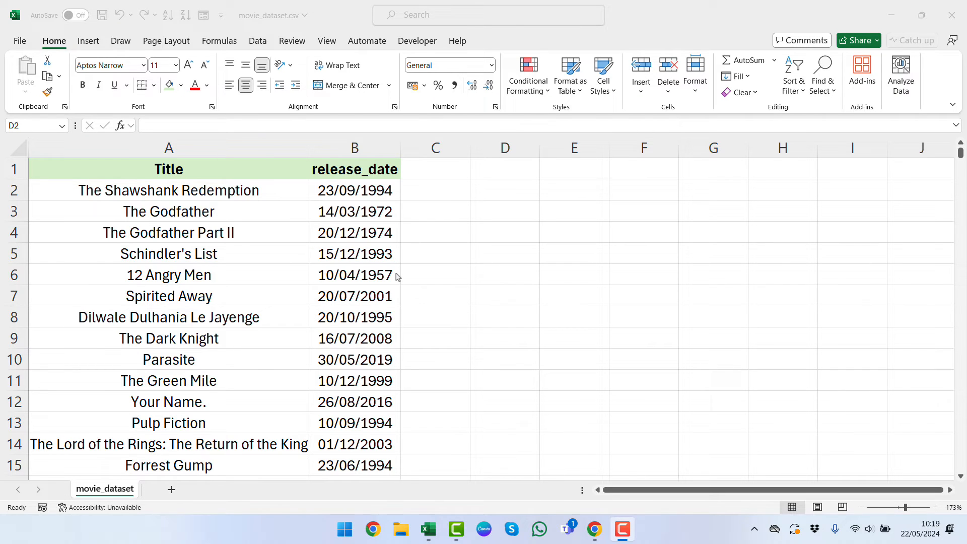
mouse_move(357, 220)
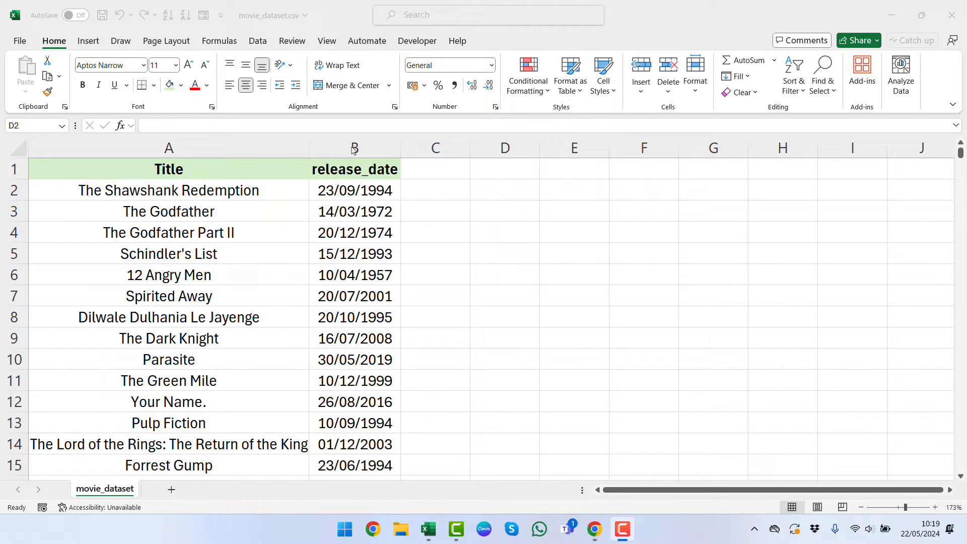
mouse_move(354, 198)
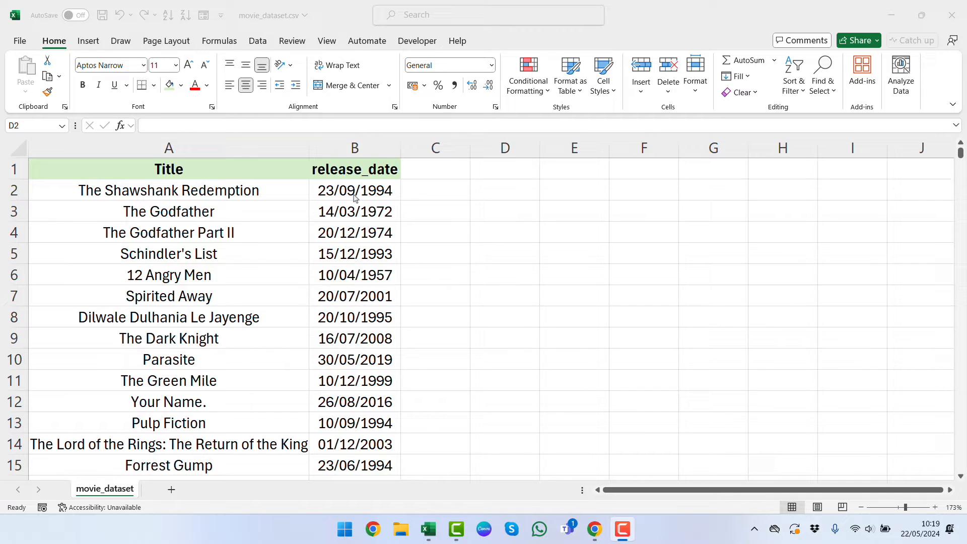
mouse_move(341, 336)
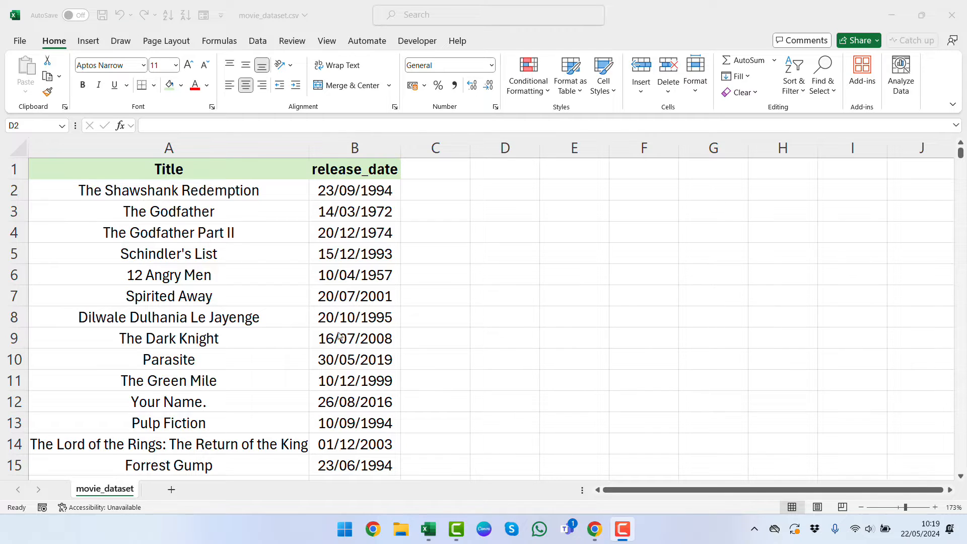
Enter =TEXT(B2,"mmdd") in D2 so the first release date reads 0923.
click(504, 190)
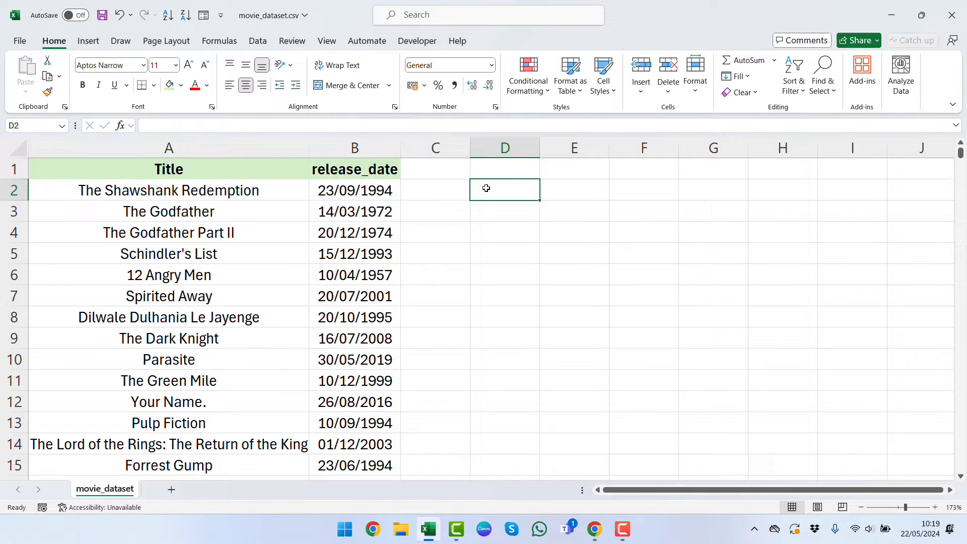
text(=text)
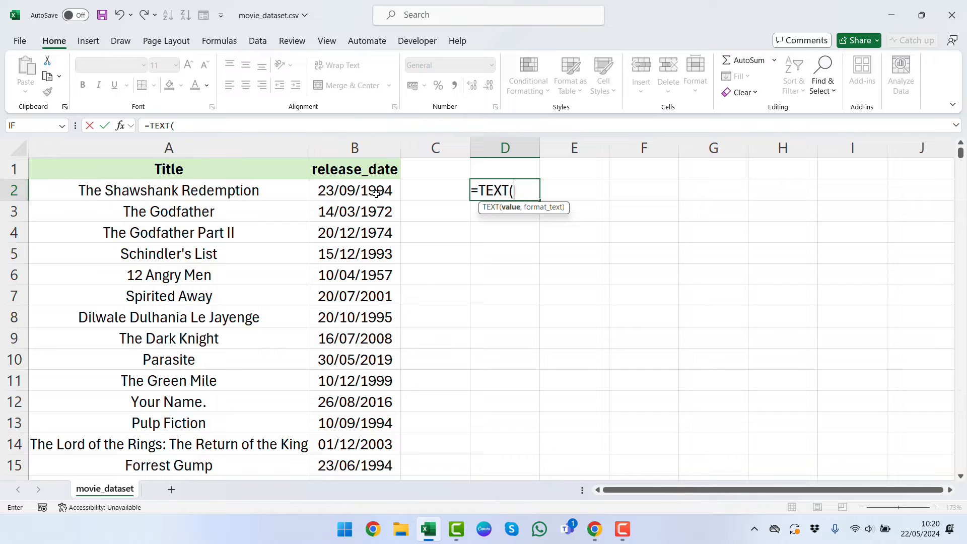
click(355, 190)
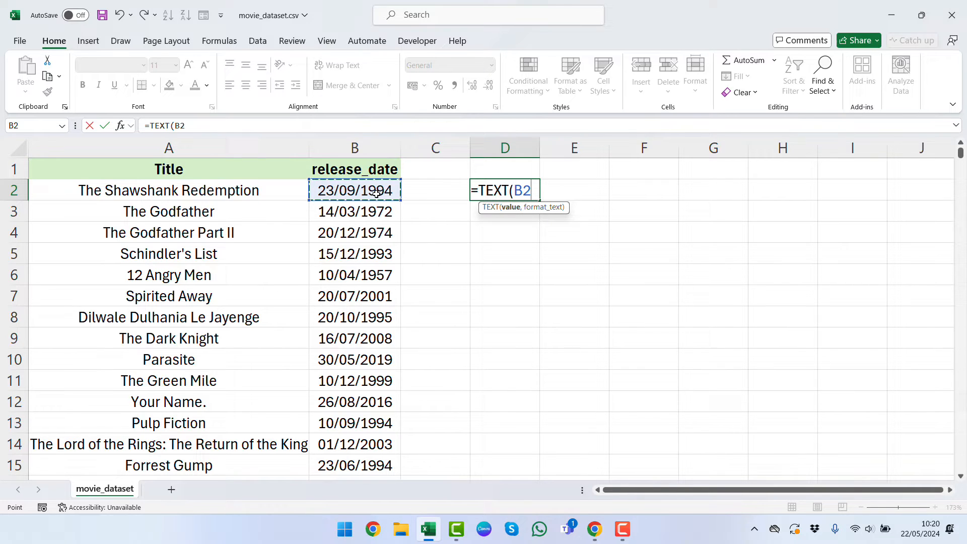
text(,)
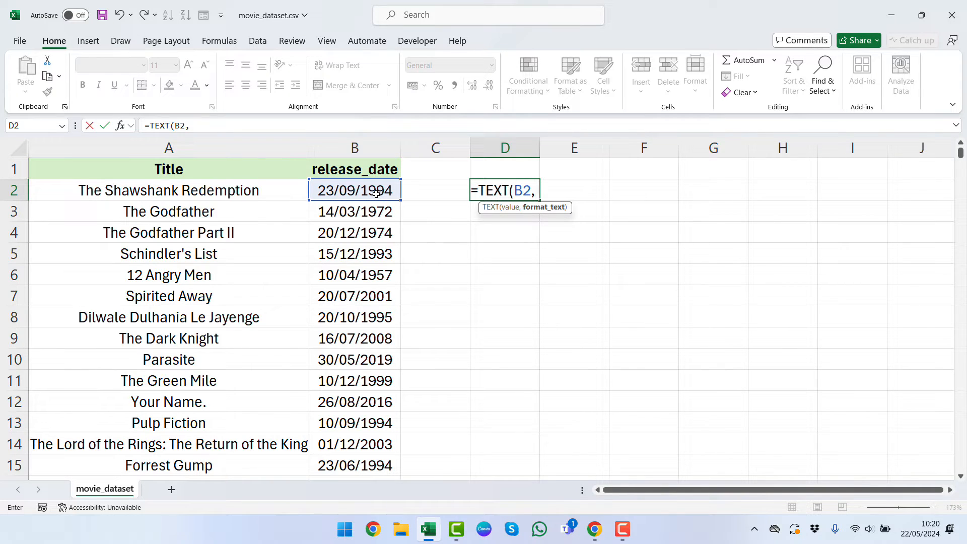
text("mm)
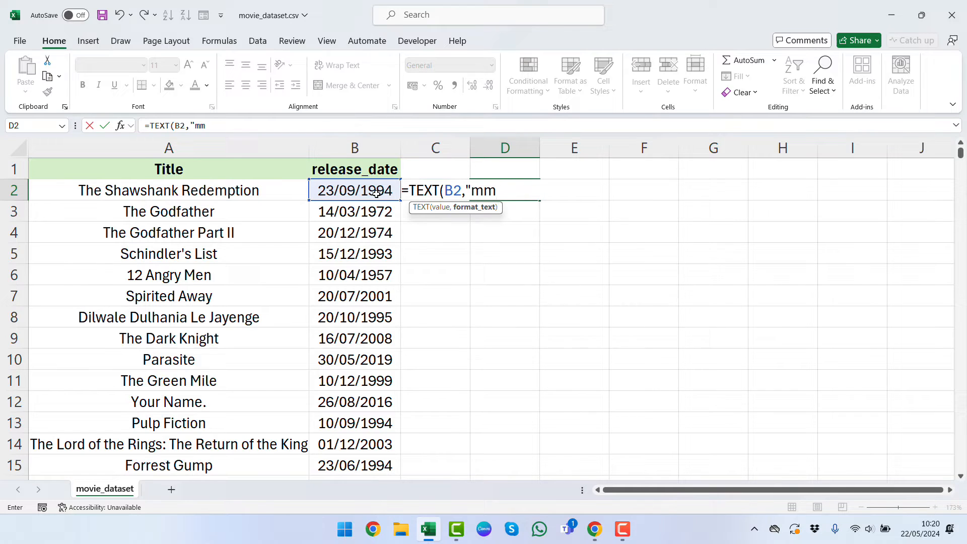
text(dd")
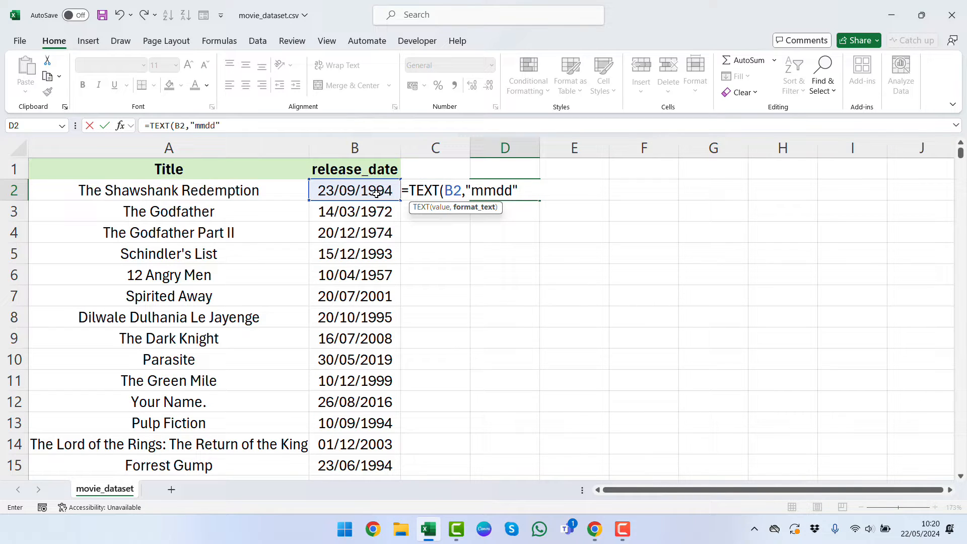
text())
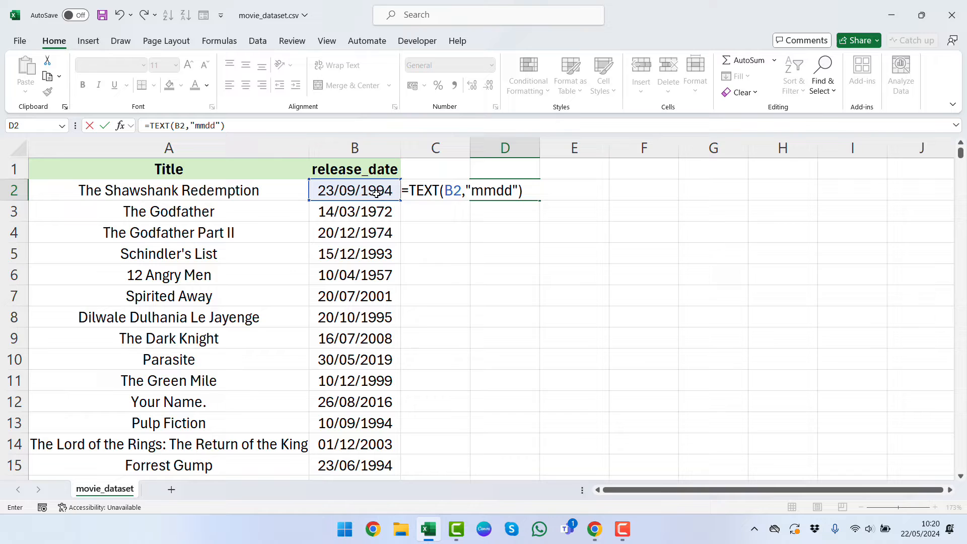
key(Enter)
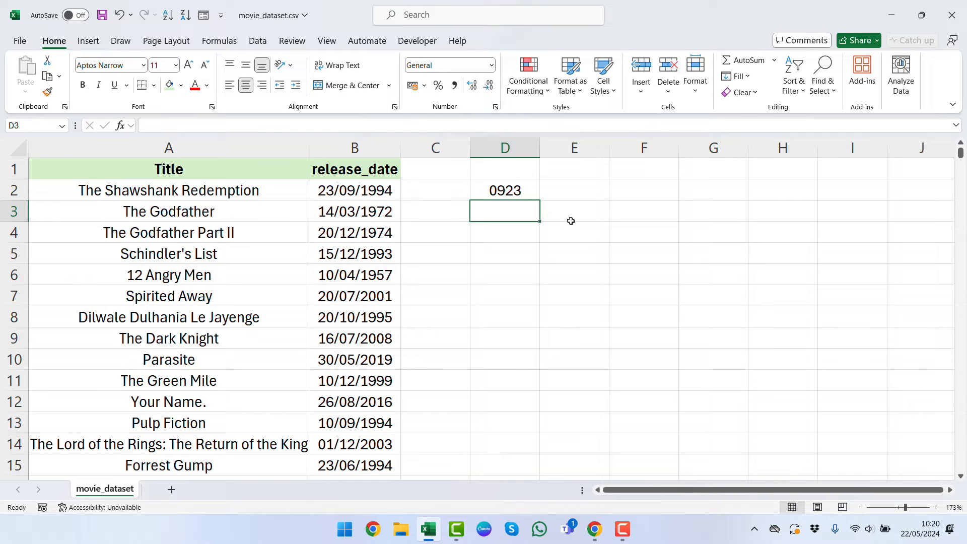
Fill the mmdd formula from D2 down to D15 for every movie.
click(505, 191)
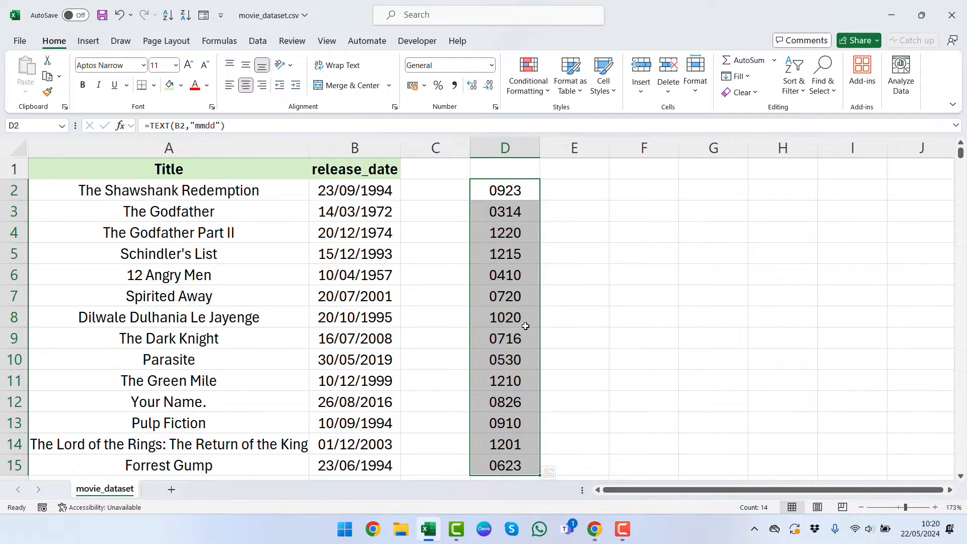
mouse_move(582, 298)
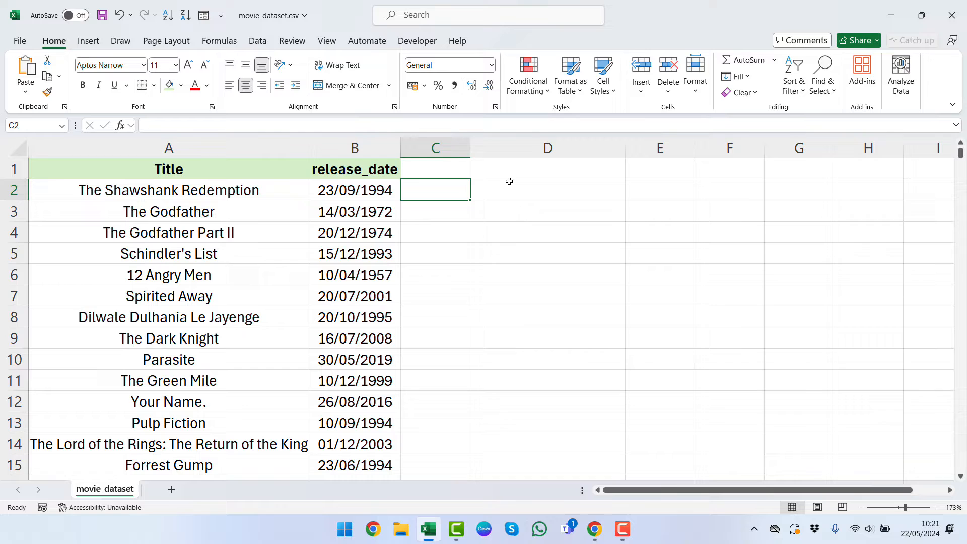
Start D2 as =SORTBY(A2:B15,TEXT(B2:B15,"mmdd") keyed on each date's month-day.
click(547, 190)
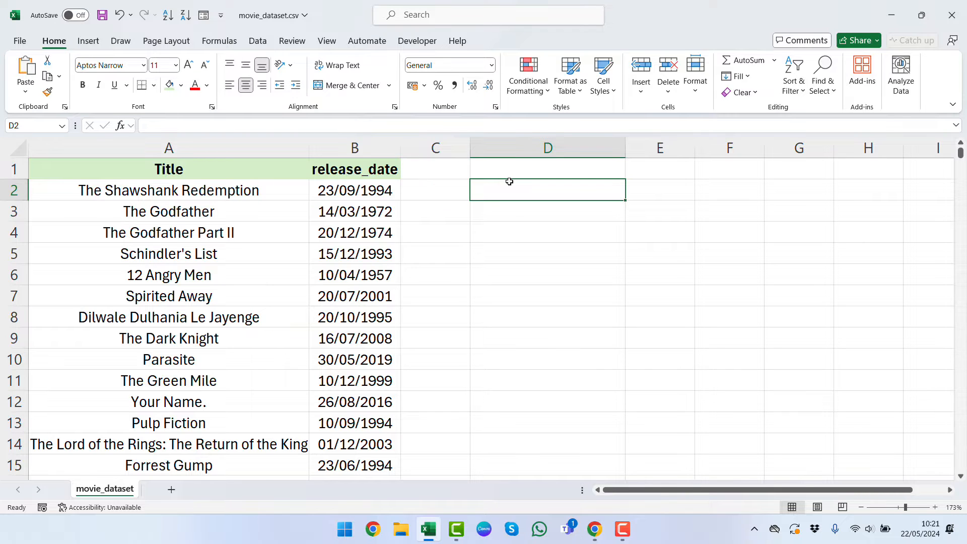
text(=sort)
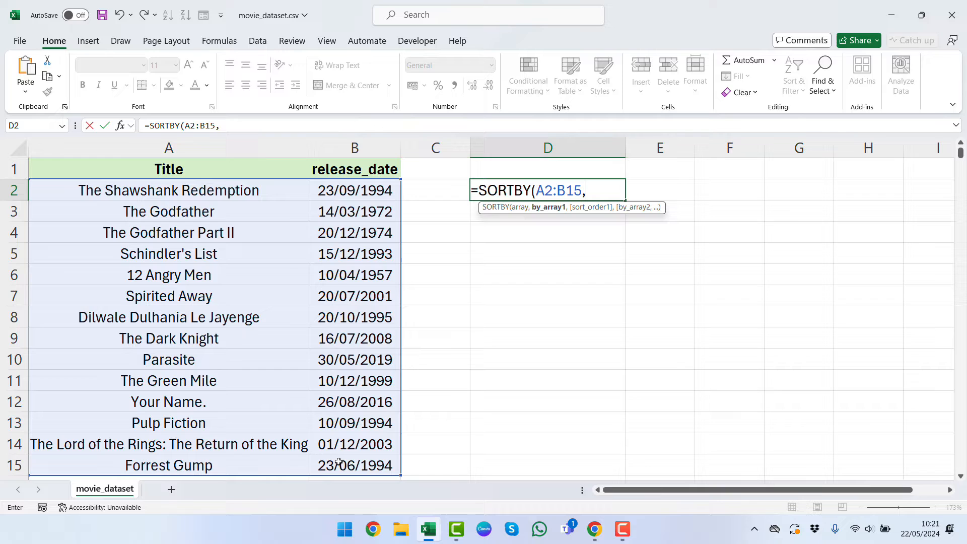
text(te)
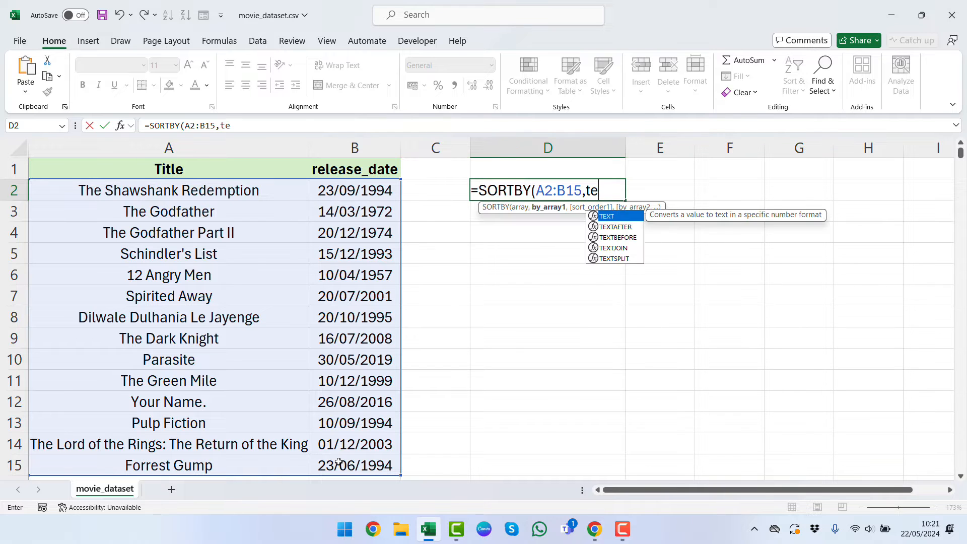
text(xt)
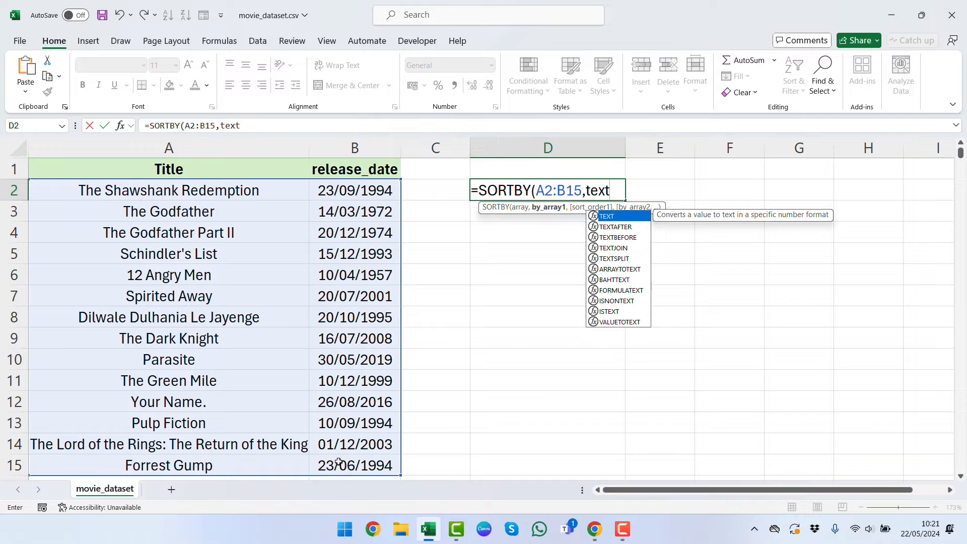
text(()
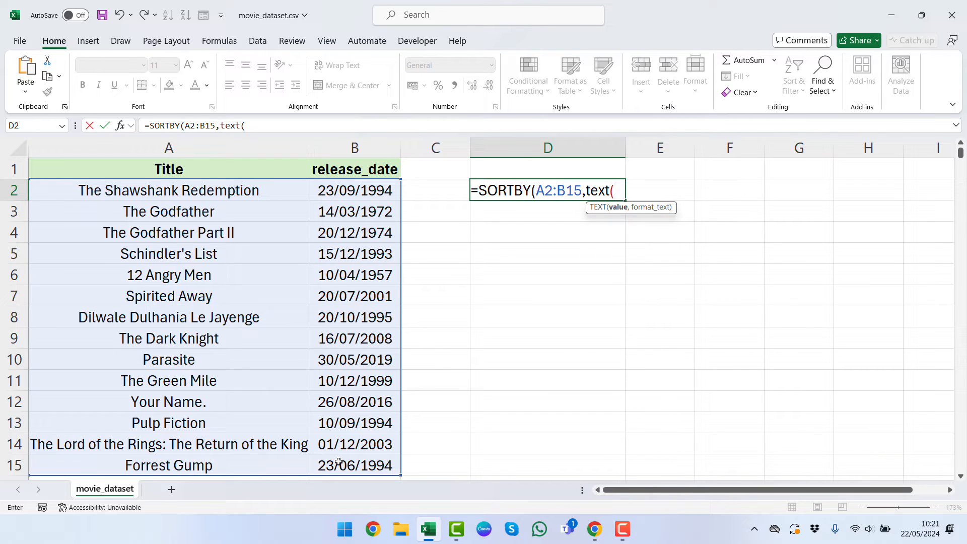
click(355, 190)
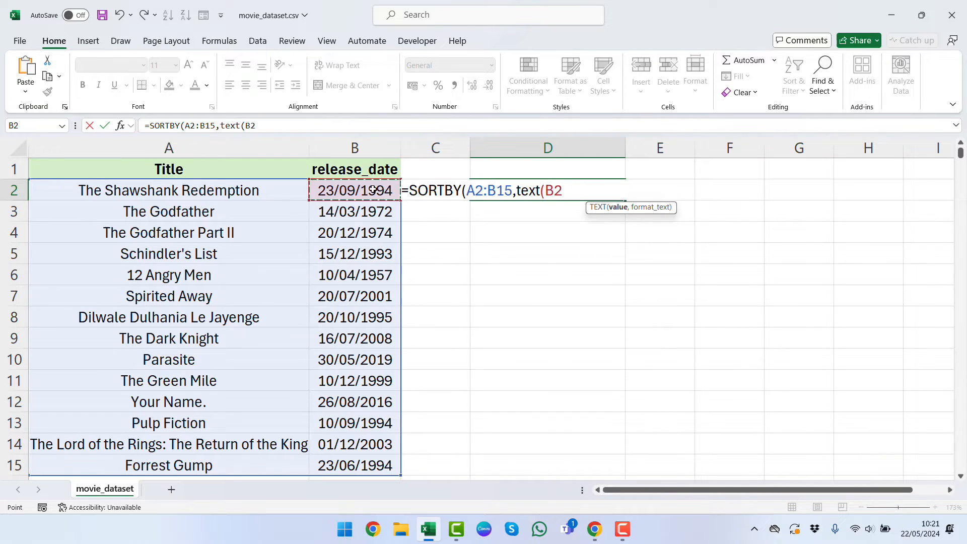
drag(355, 190, 355, 465)
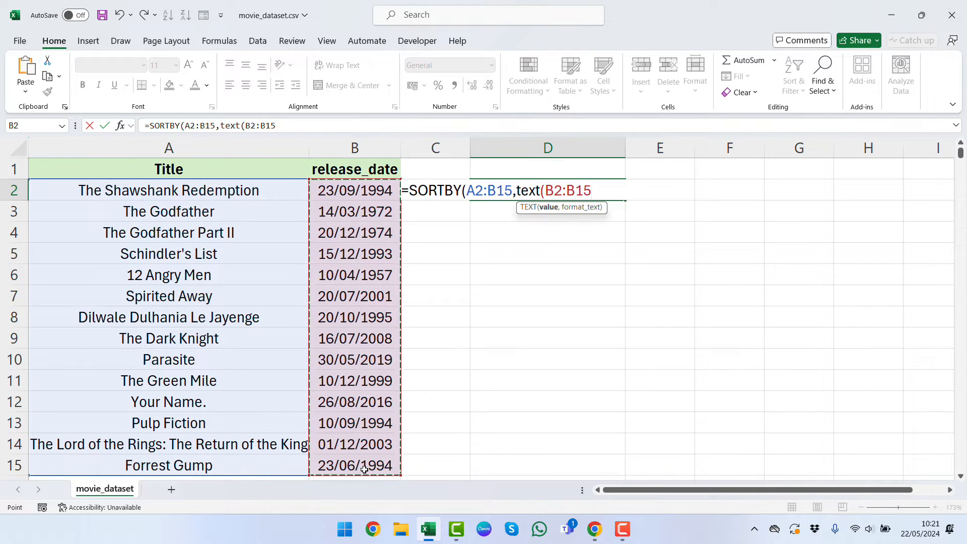
text(,")
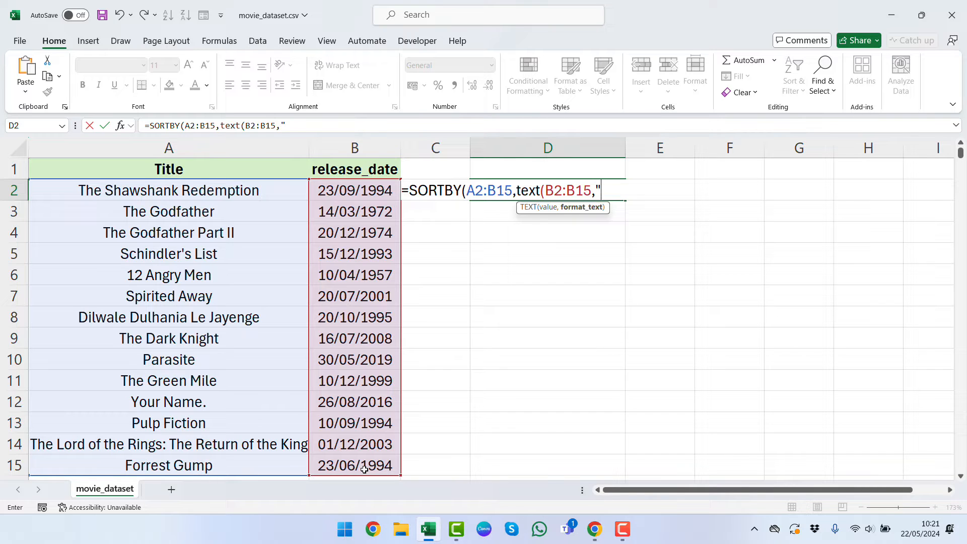
text(mmdd)
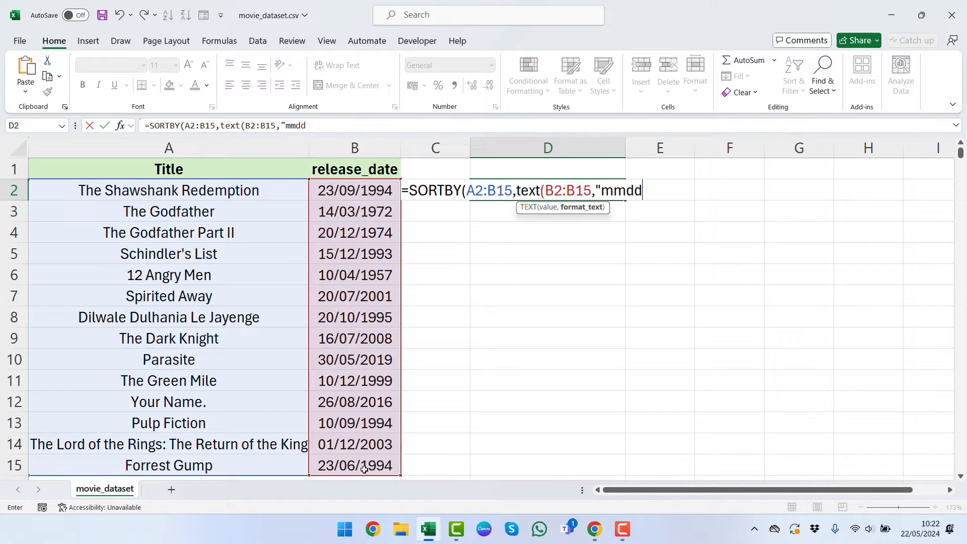
text(")
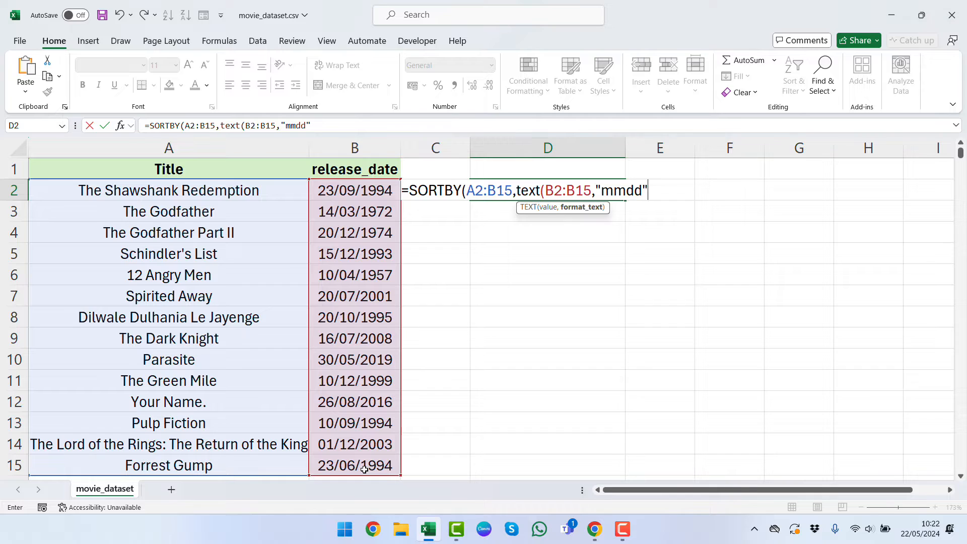
text())
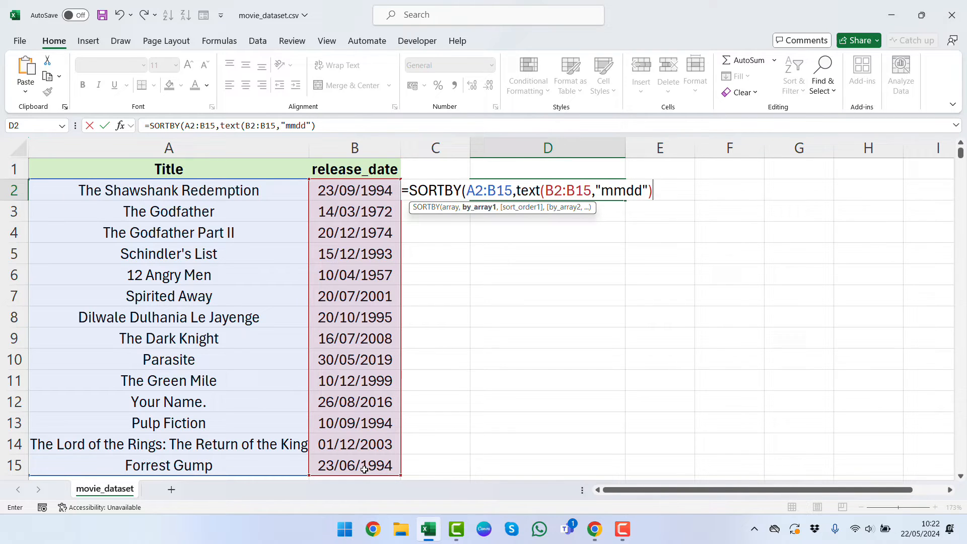
Finish the SORTBY with order 1 (ascending) so the sorted list spills into D:E.
text(,)
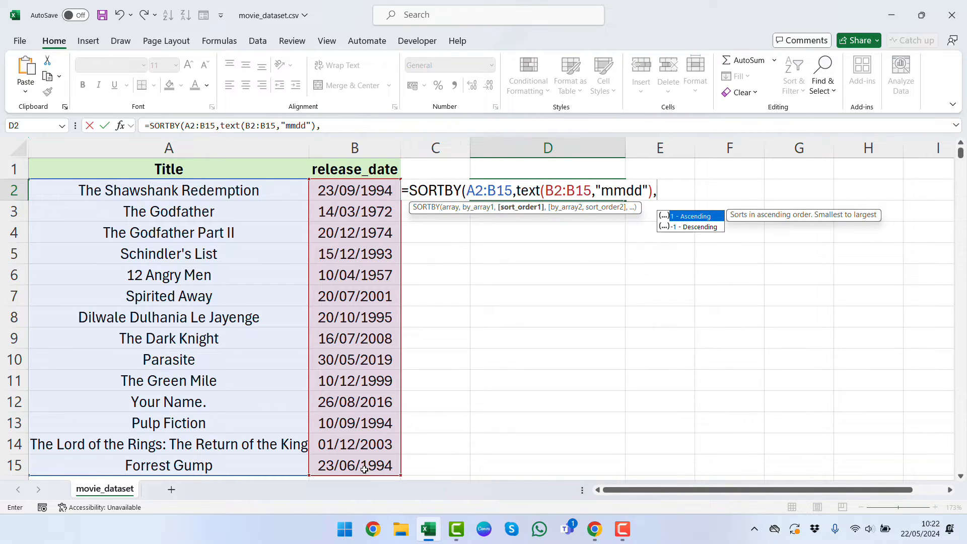
mouse_move(690, 226)
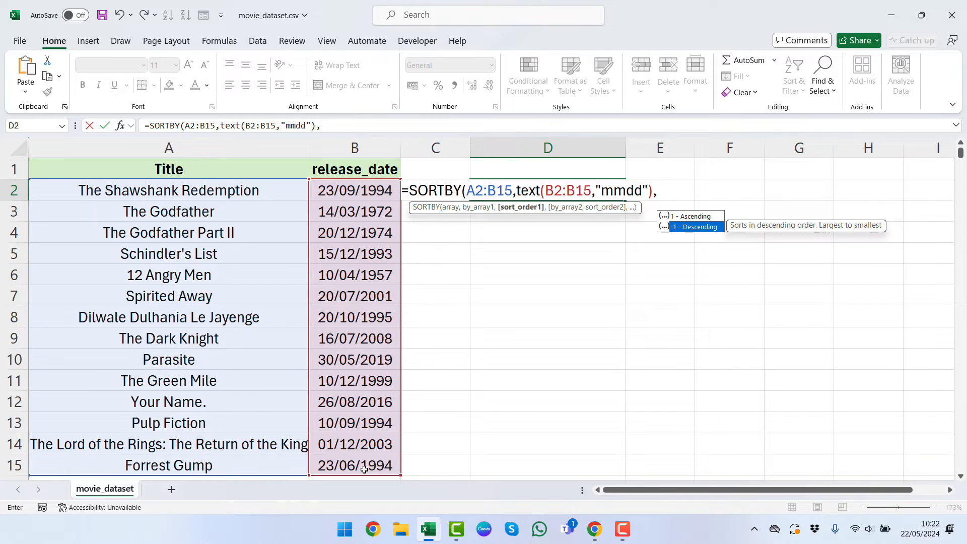
mouse_move(690, 216)
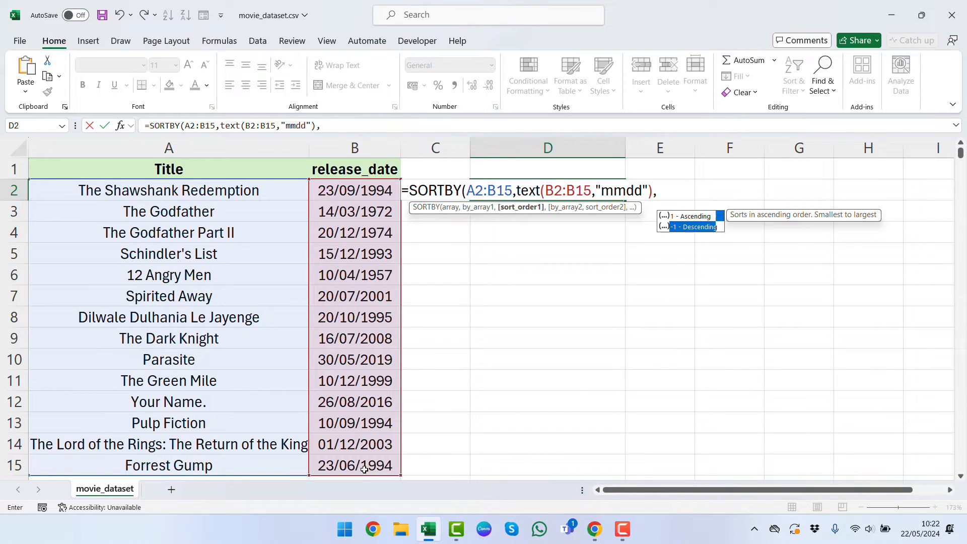
mouse_move(693, 226)
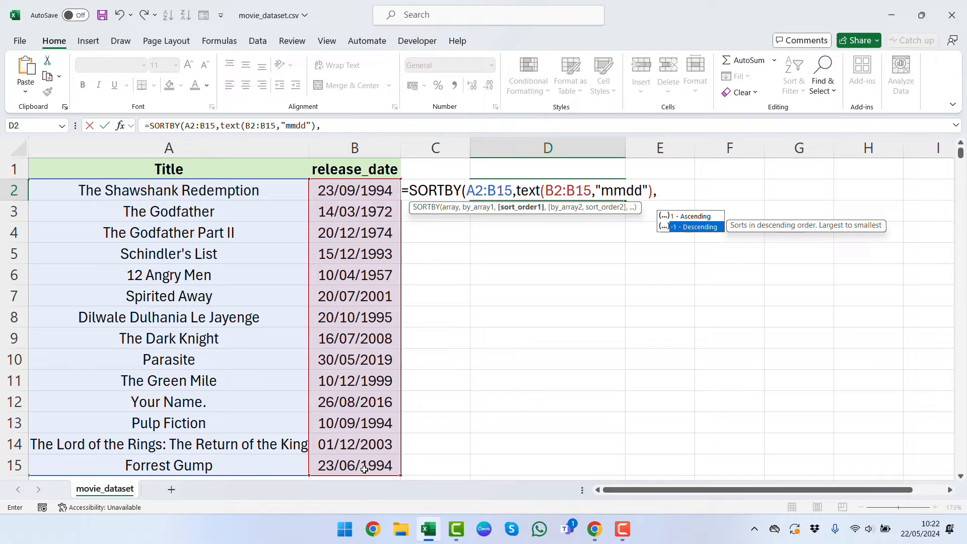
mouse_move(689, 215)
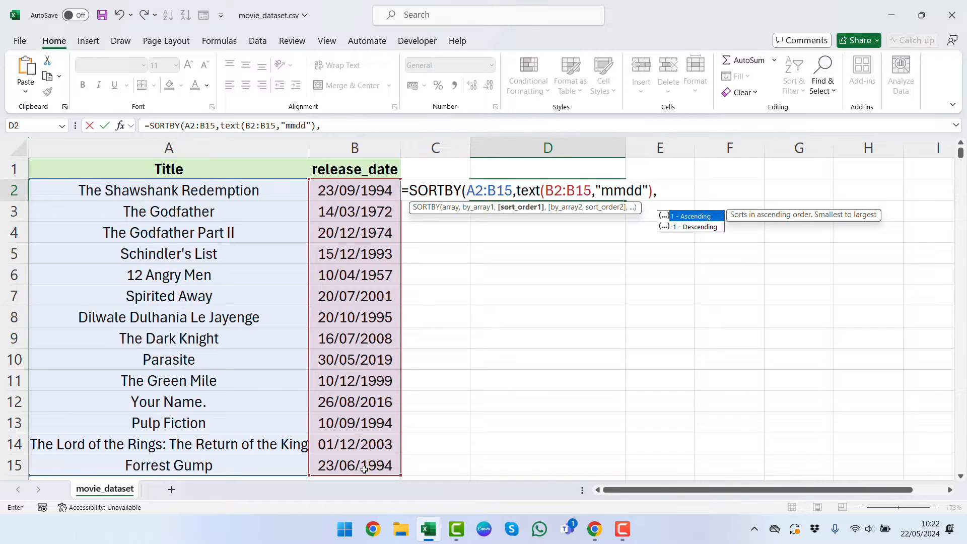
text(1)
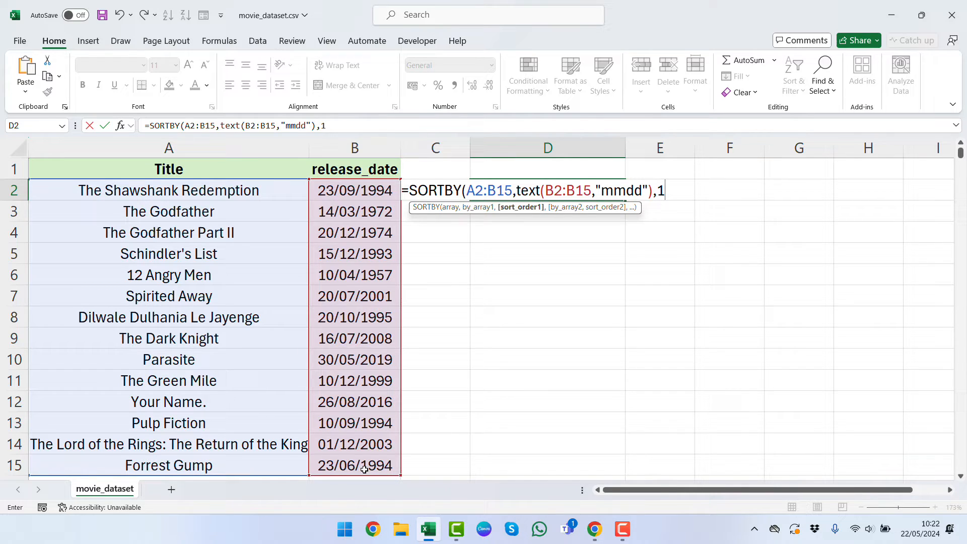
text())
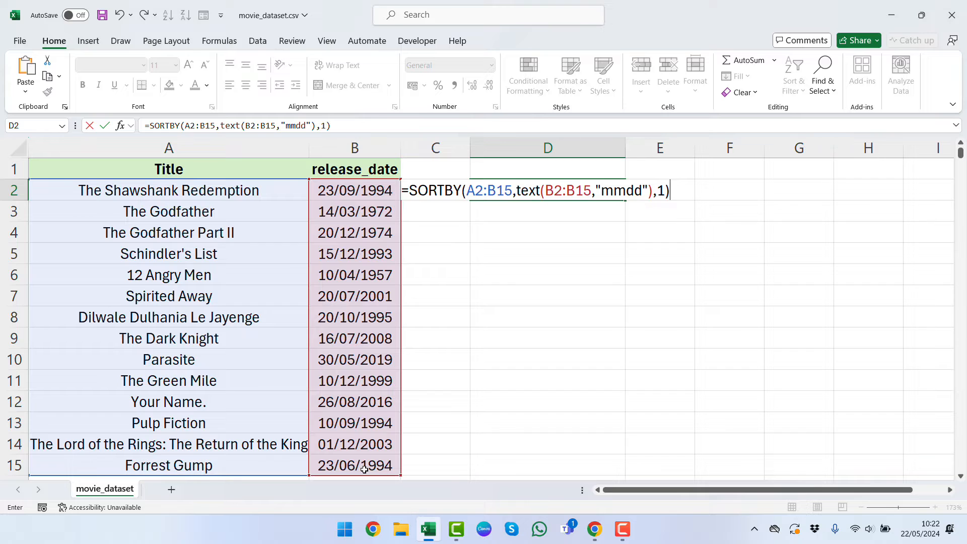
key(Enter)
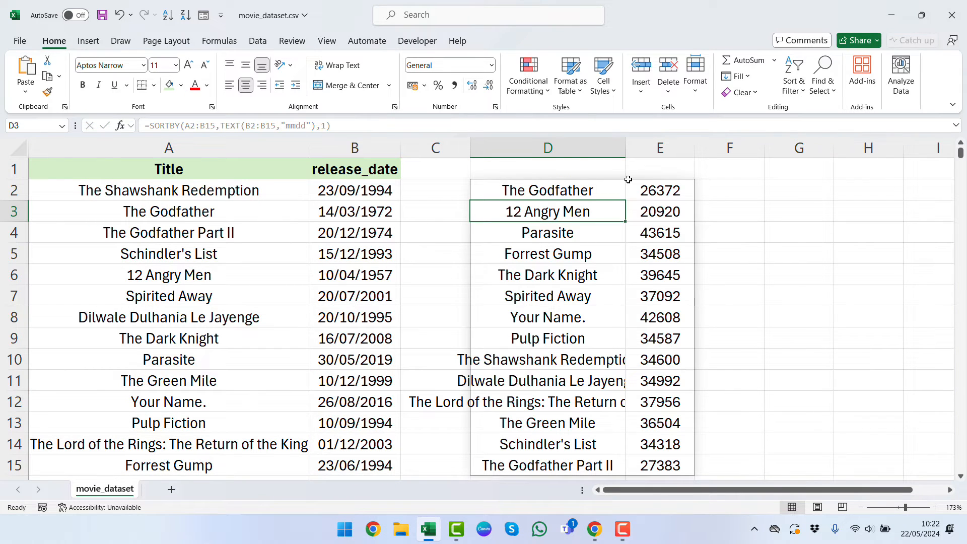
mouse_move(625, 151)
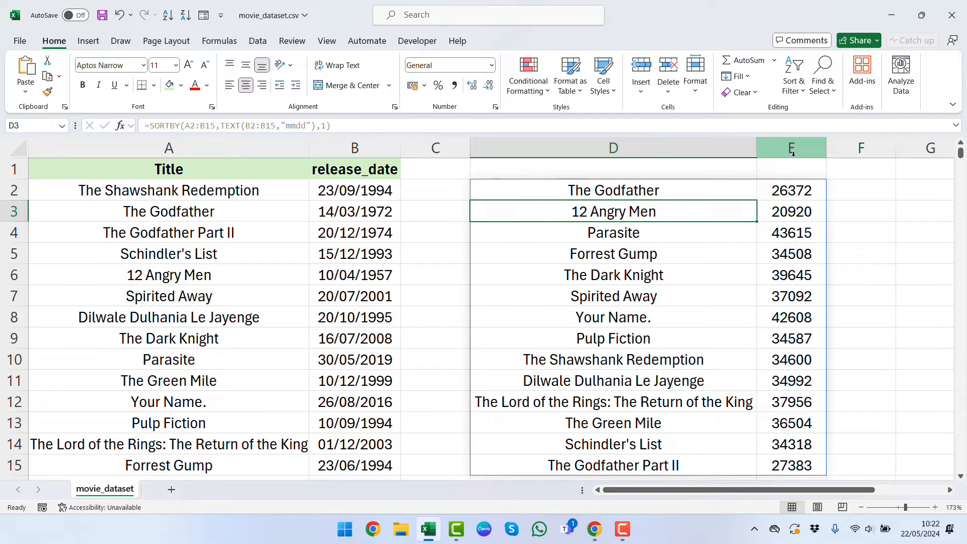
Format column E as Long Date so serials read like 14 March 1972.
click(792, 147)
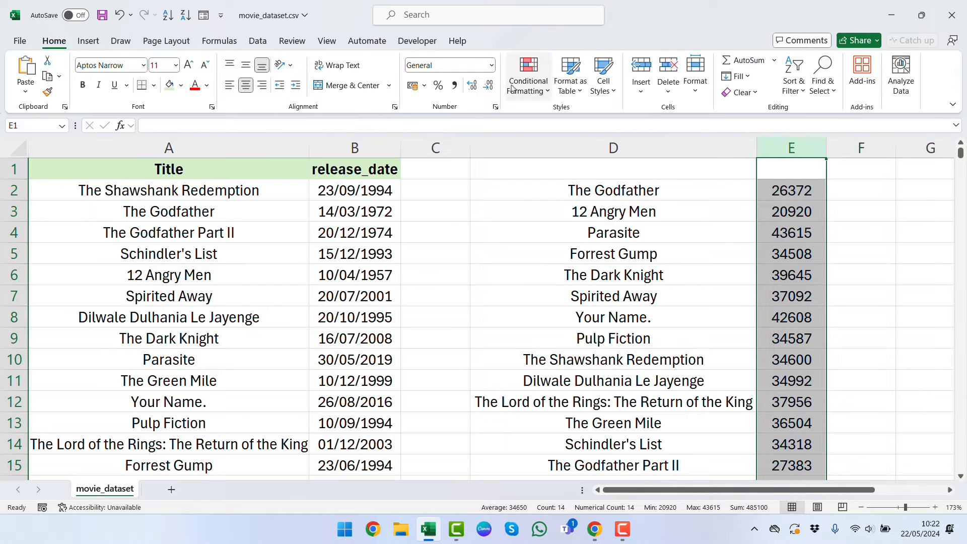
click(491, 64)
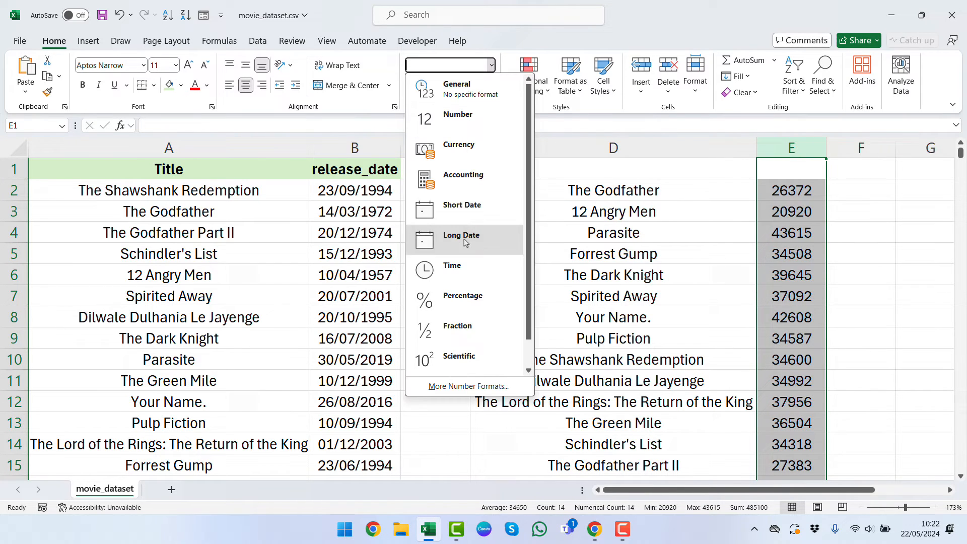
click(461, 236)
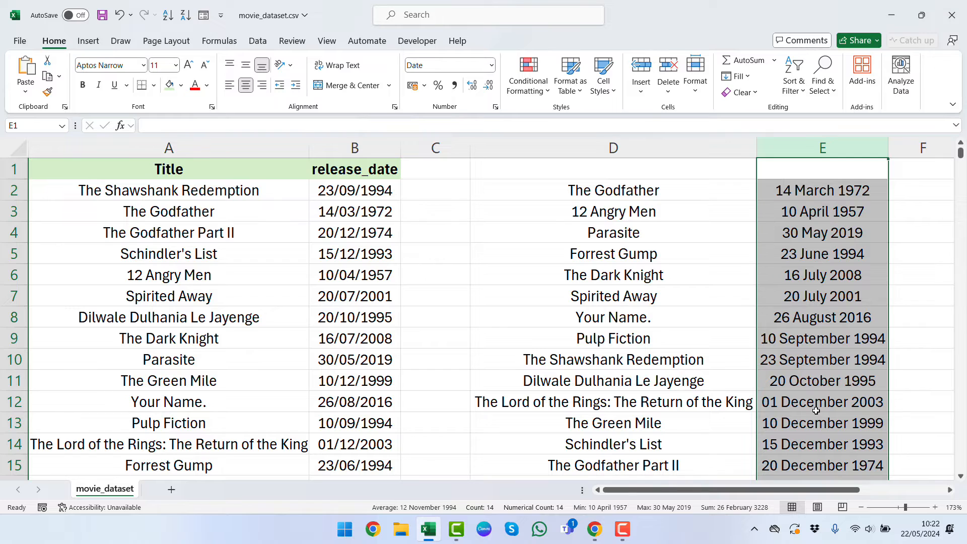
mouse_move(788, 248)
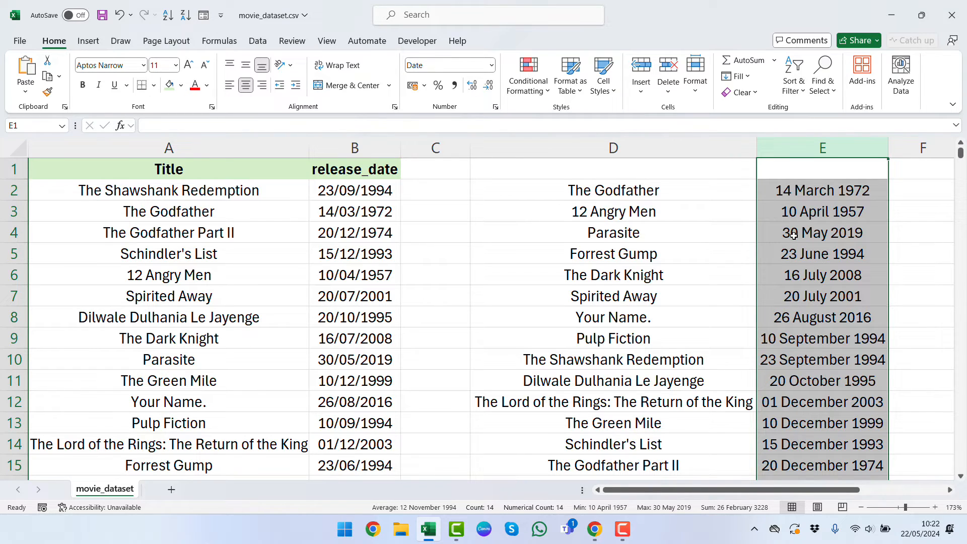
mouse_move(812, 218)
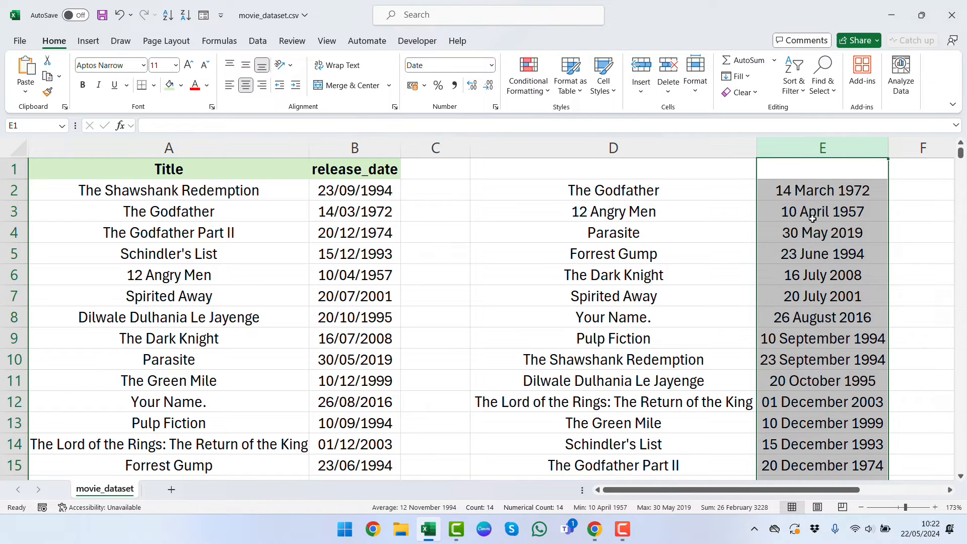
mouse_move(814, 437)
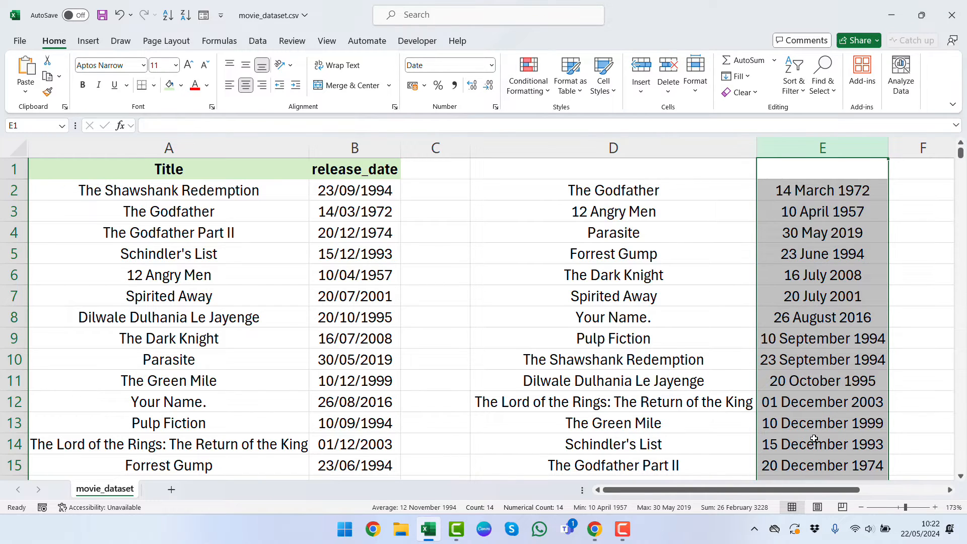
mouse_move(825, 425)
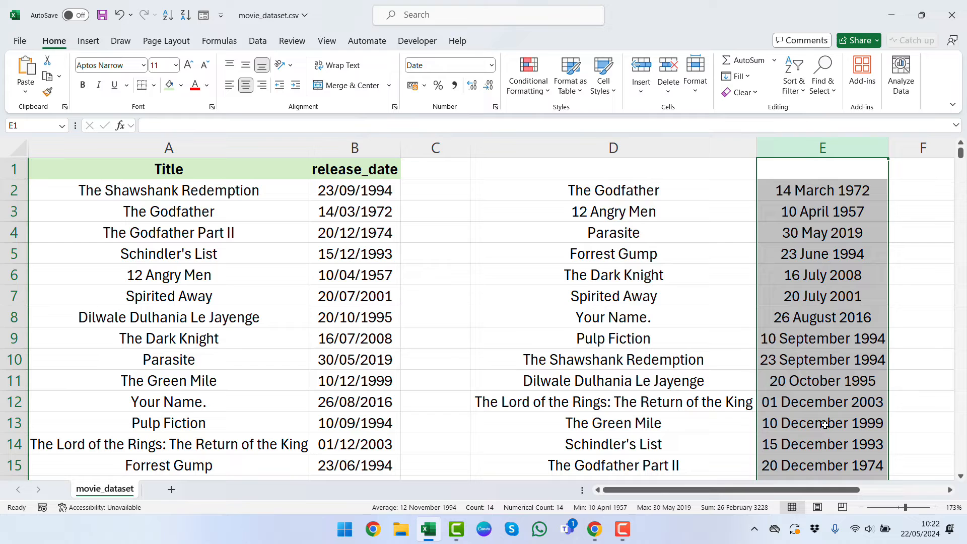
Delete the spilled results in columns D:E and move to C1 for a new header.
click(612, 147)
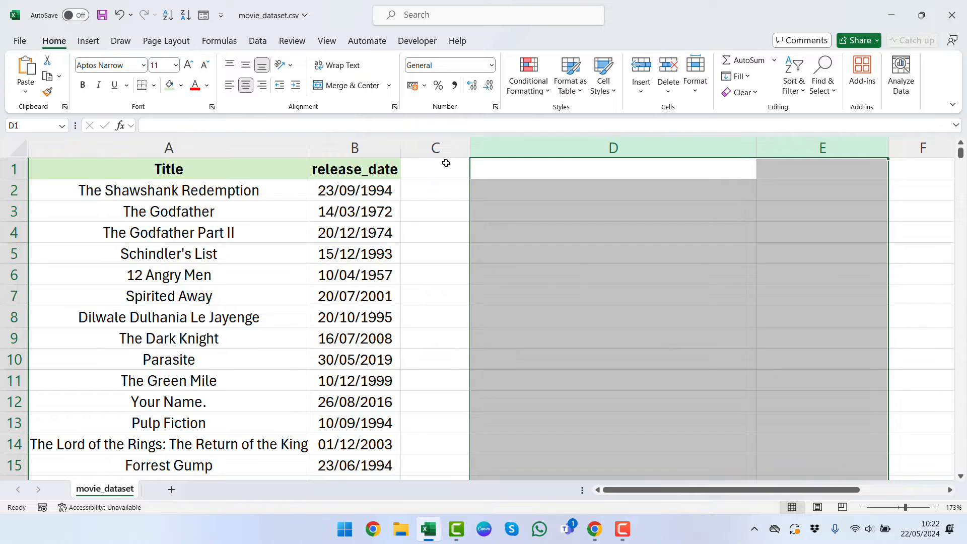
click(435, 169)
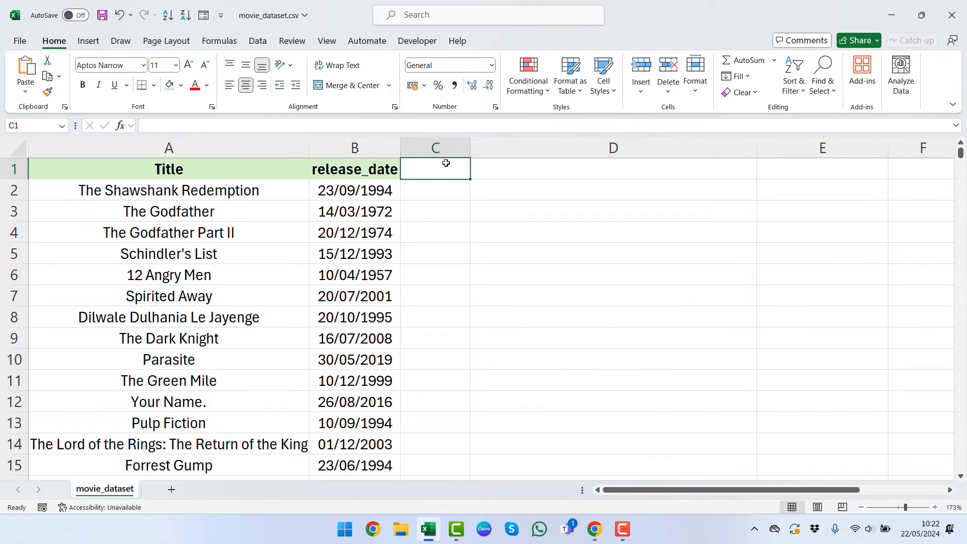
Head column C 'Filter' and enter =TEXT(B2,"mmdd") in C2, filled to C15.
text(Filter)
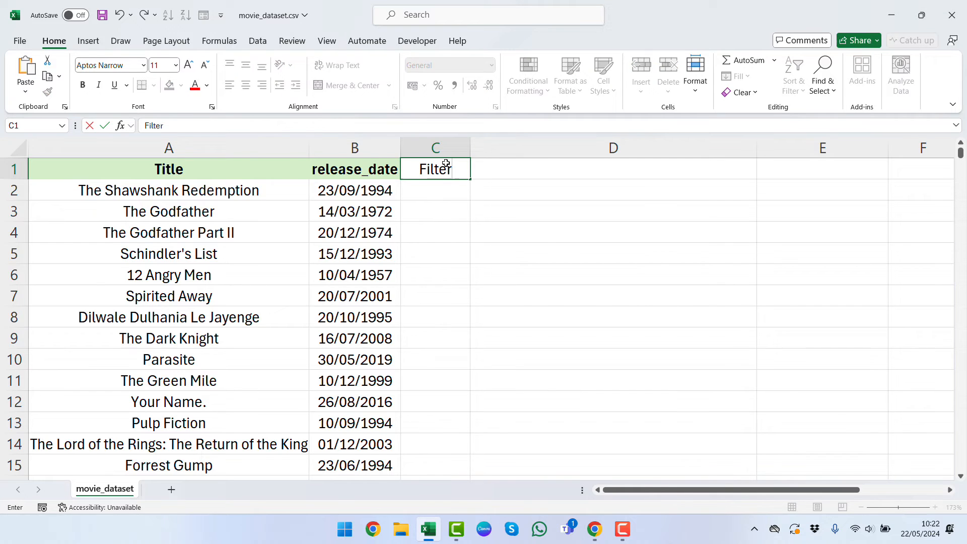
key(Enter)
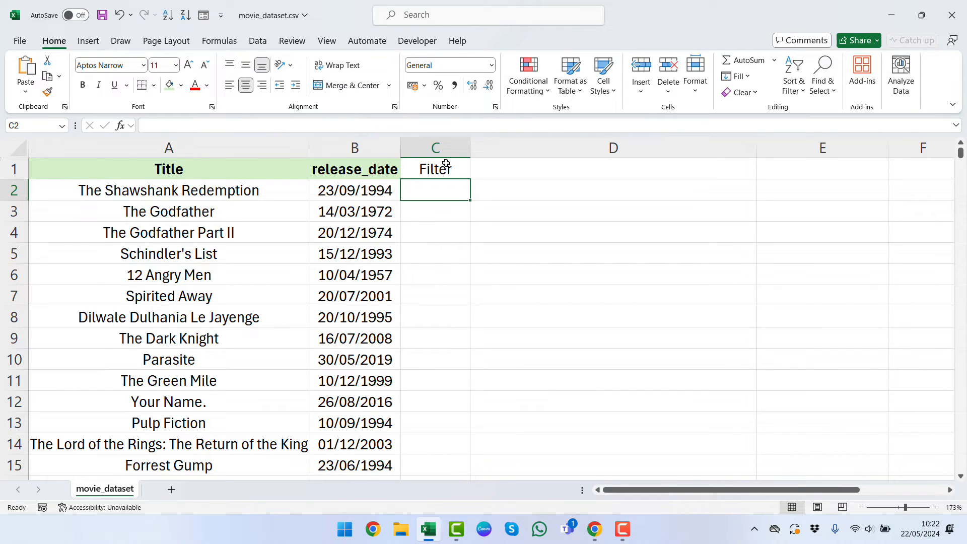
text(=)
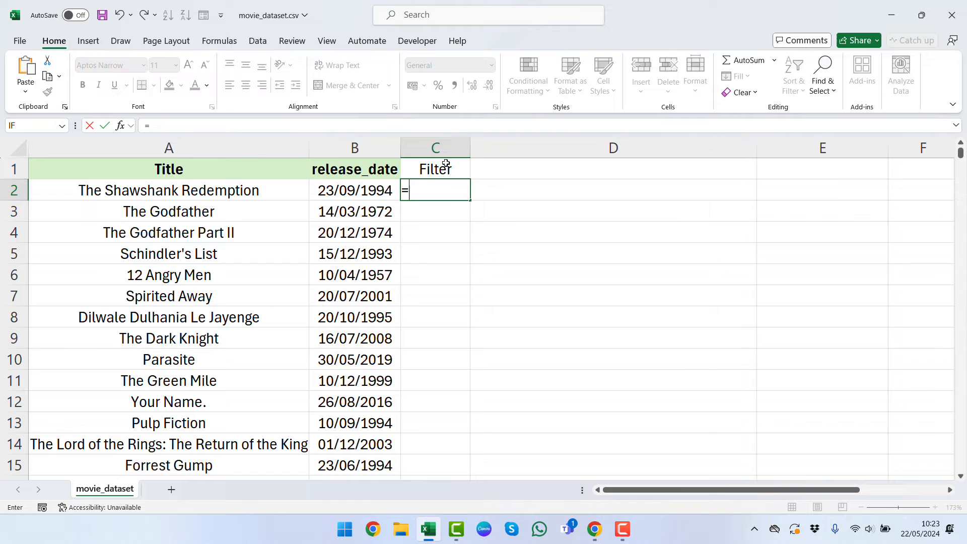
text(TEXT()
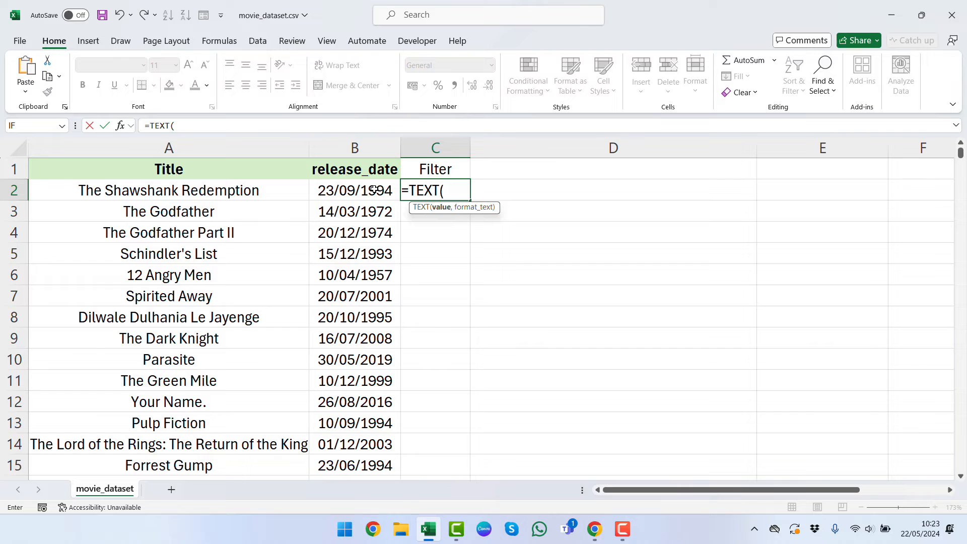
click(354, 190)
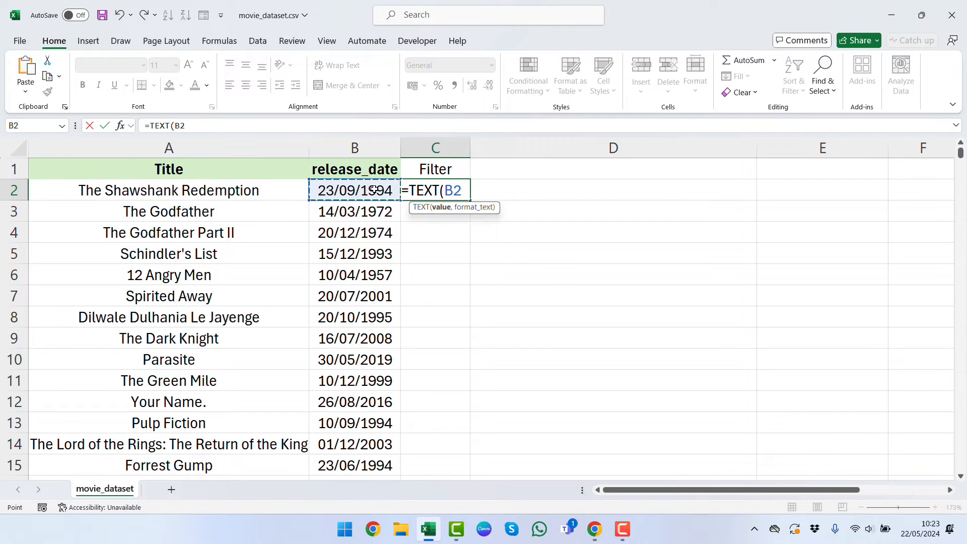
text(,")
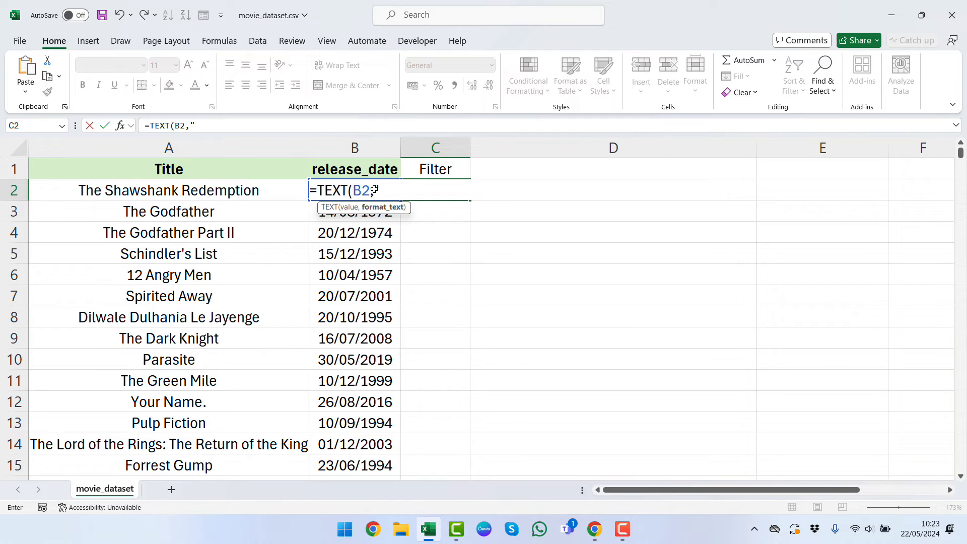
text(mmdd)
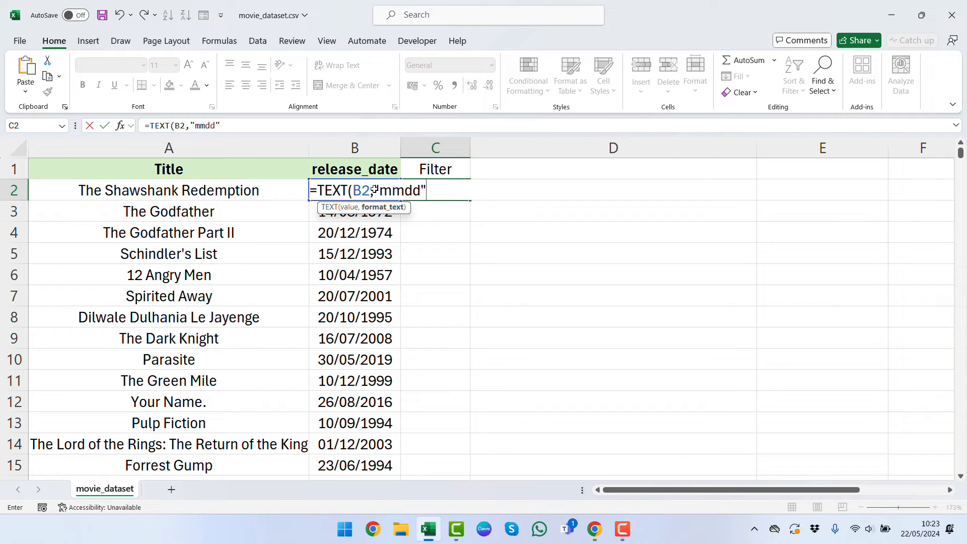
text())
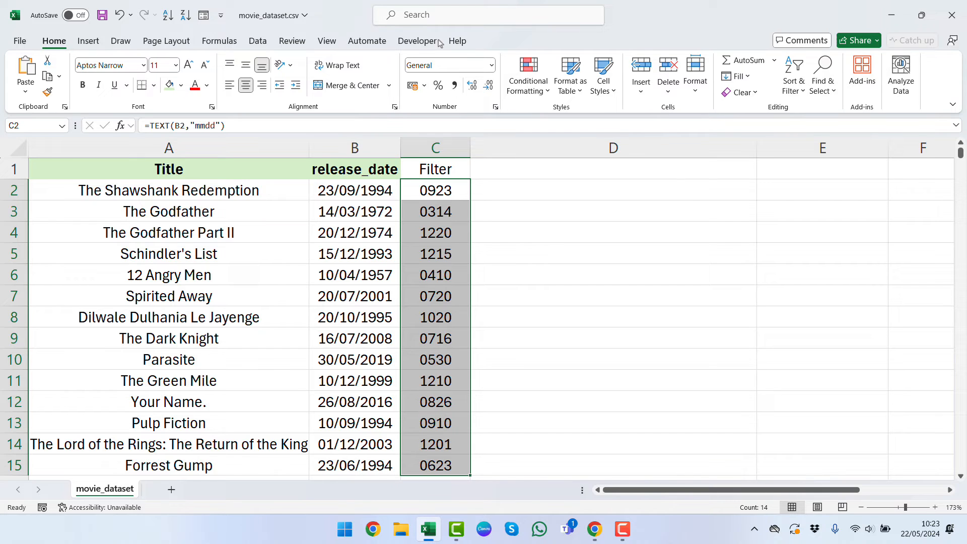
mouse_move(545, 49)
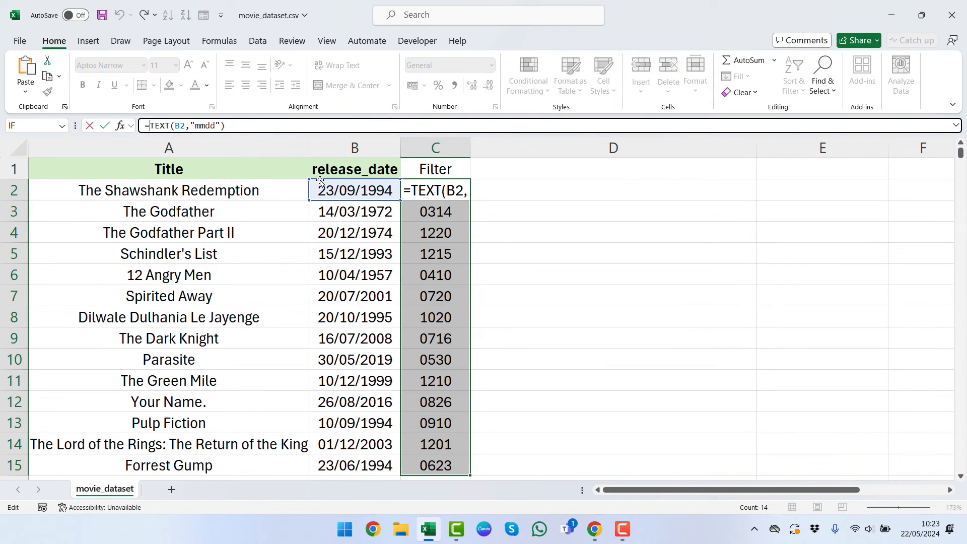
Prefix the C2 formula with -- so month-day codes become numbers like 923.
text(--)
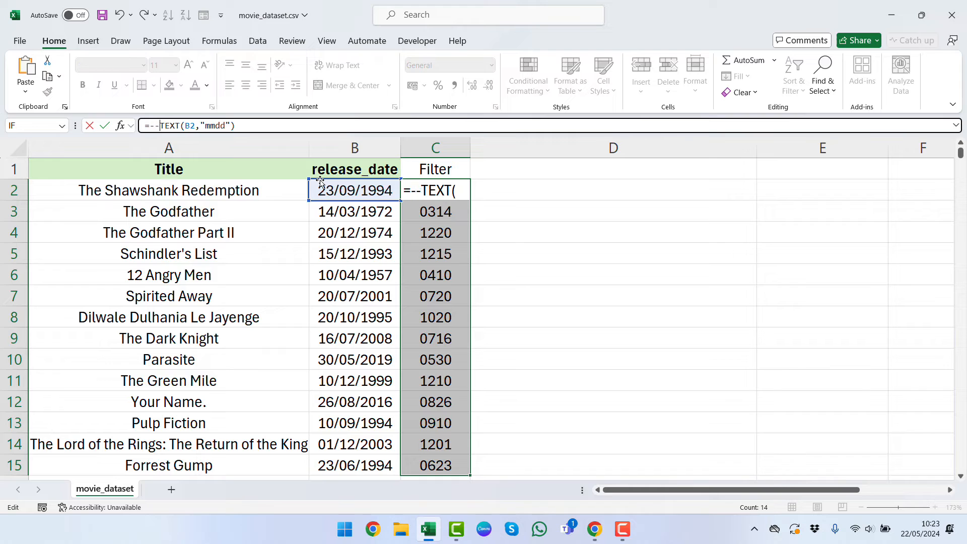
key(Enter)
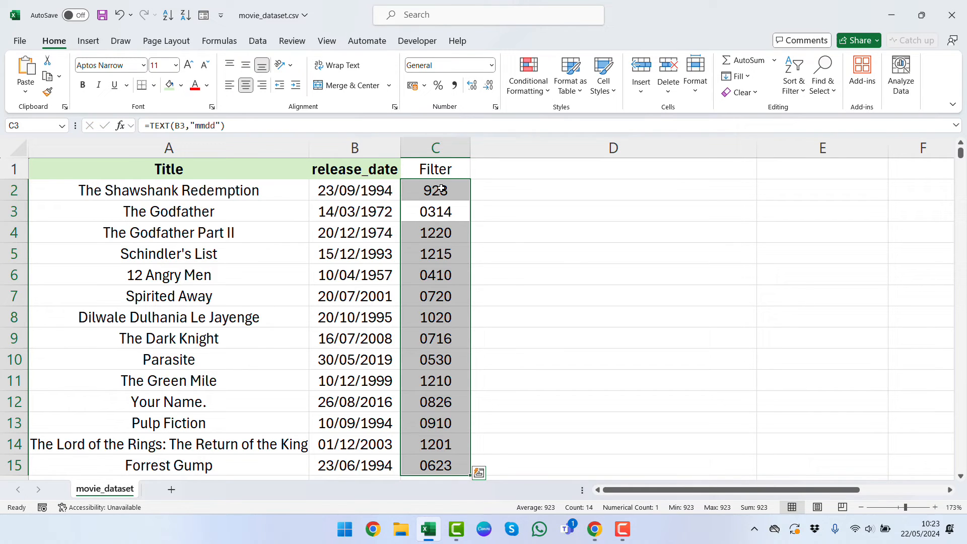
click(435, 189)
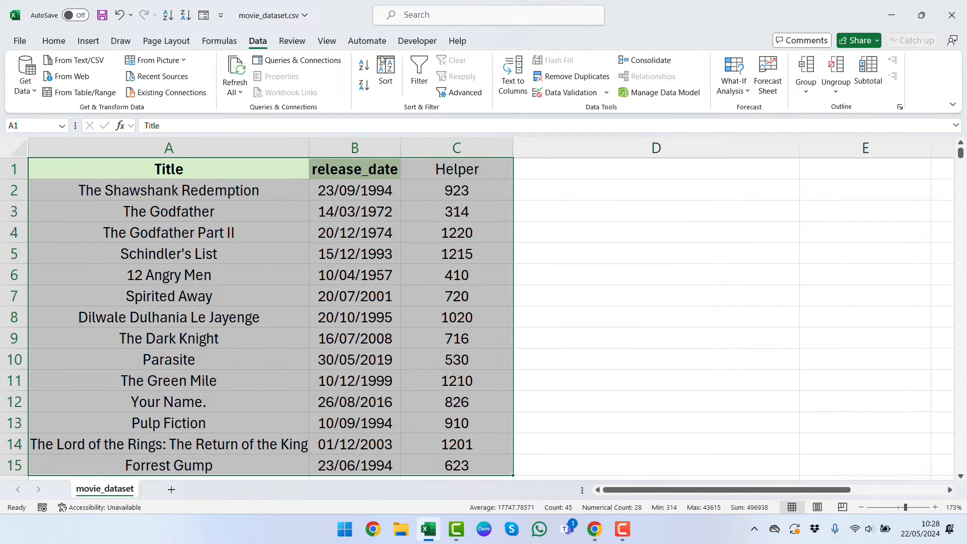
Sort A1:C15 by Helper, Smallest to Largest, via Data > Sort.
click(385, 69)
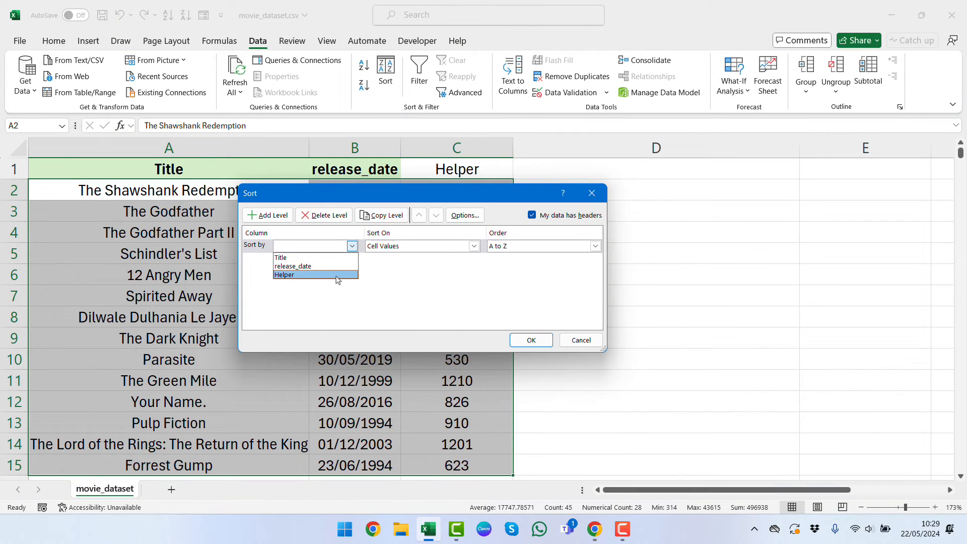
click(284, 274)
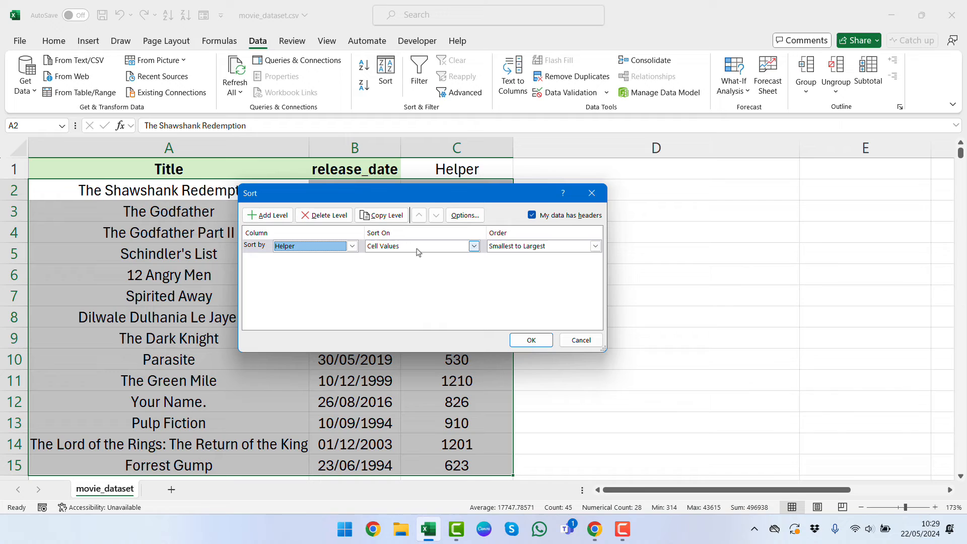
mouse_move(461, 279)
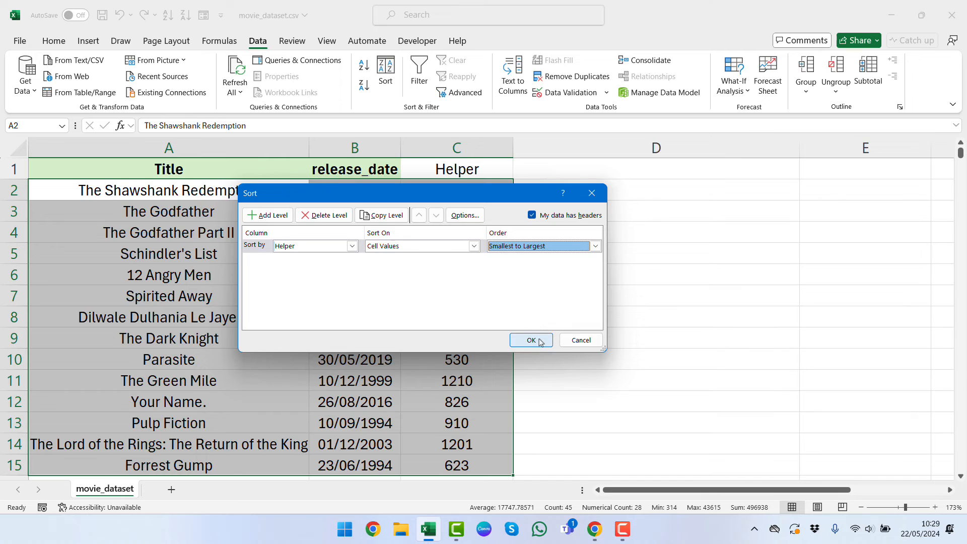
click(530, 341)
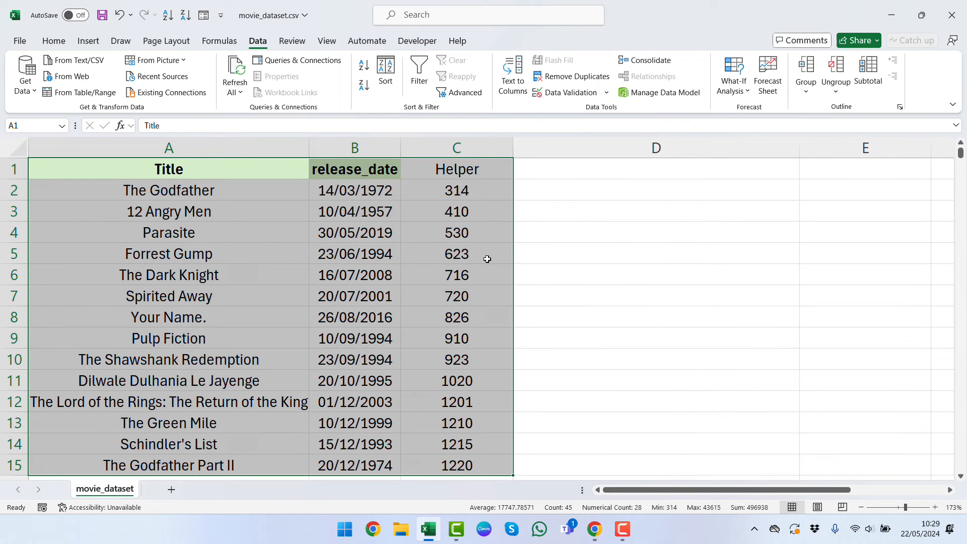
click(456, 254)
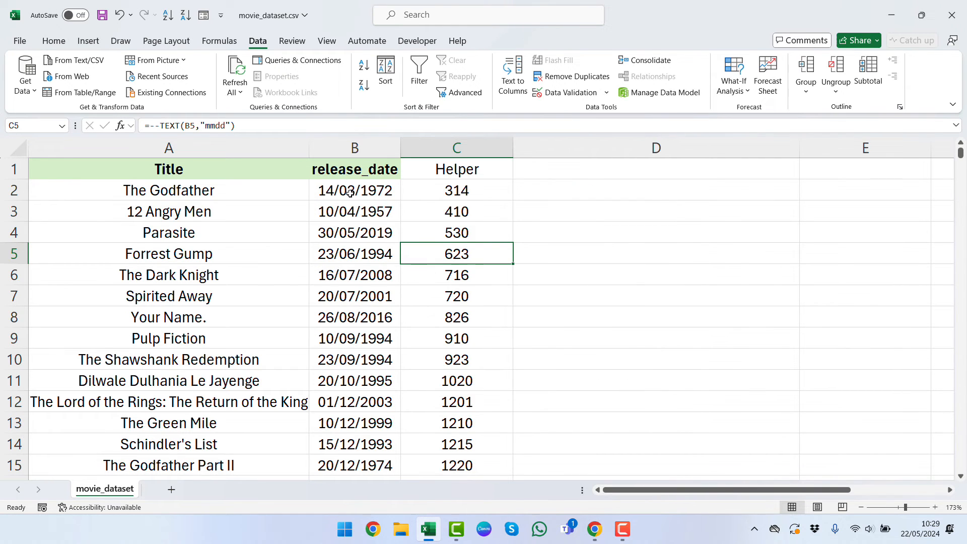
mouse_move(329, 195)
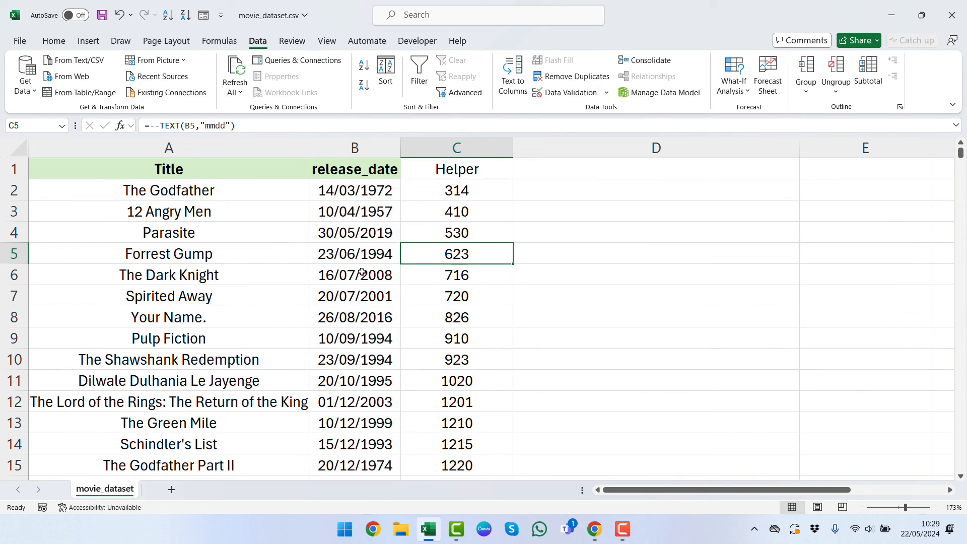
mouse_move(362, 288)
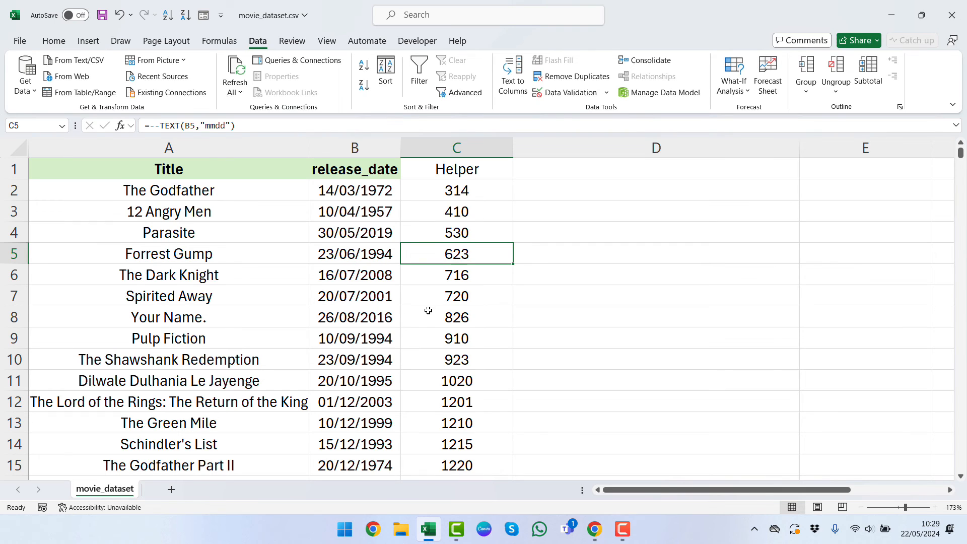
mouse_move(493, 214)
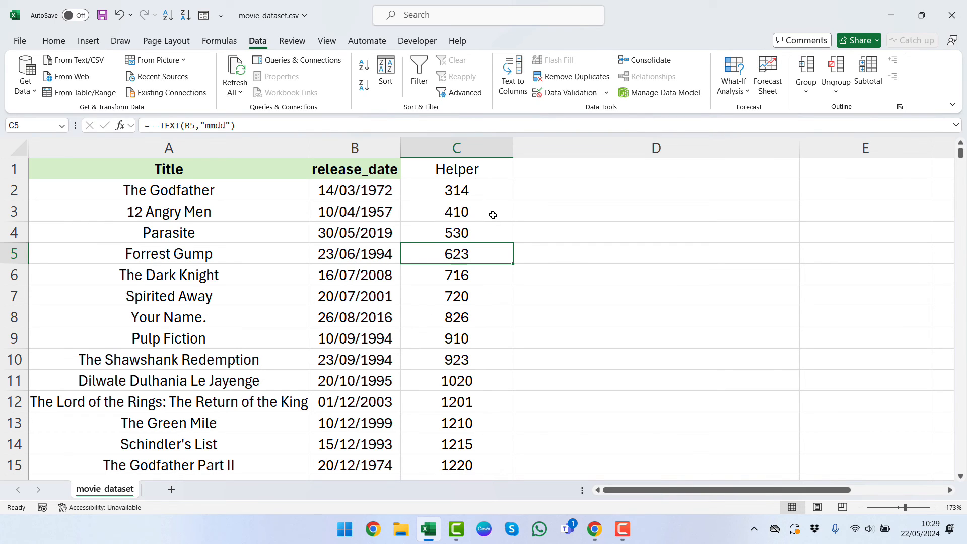